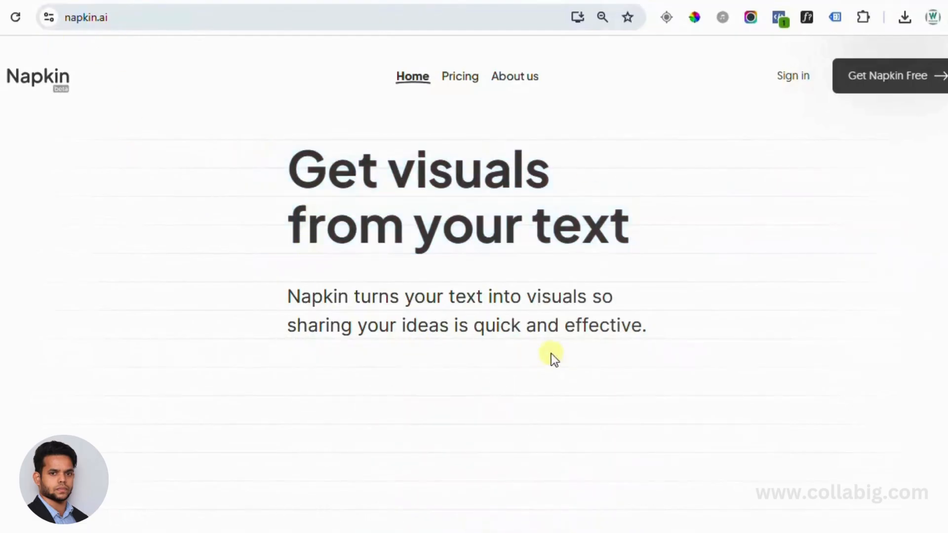
- Scroll the napkin.ai homepage past the hero graphics down to the How it works section
scroll(down, 3)
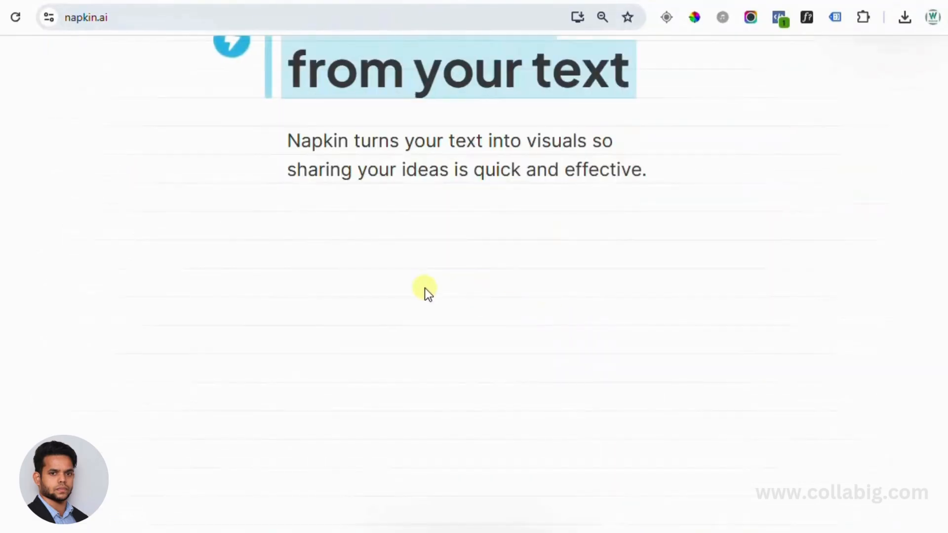
scroll(down, 3)
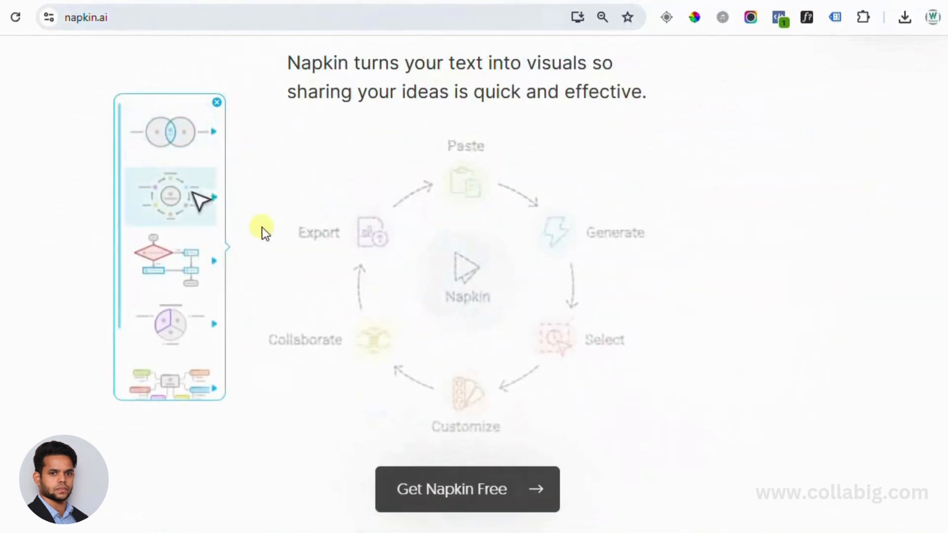
click(170, 260)
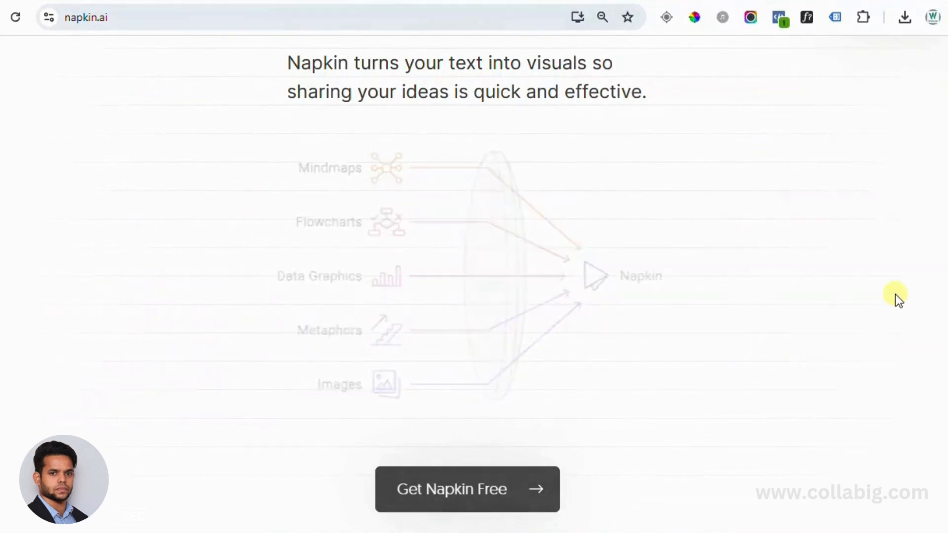
scroll(down, 3)
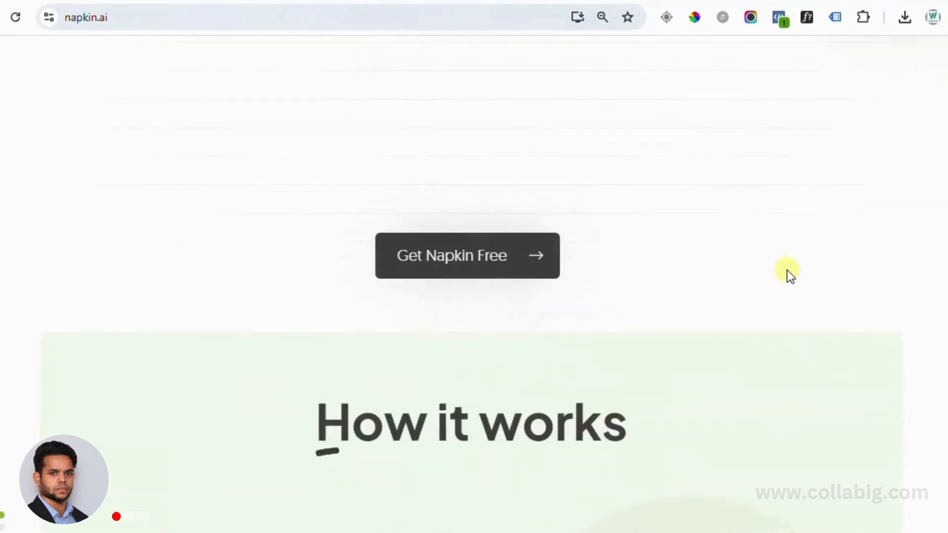
scroll(down, 3)
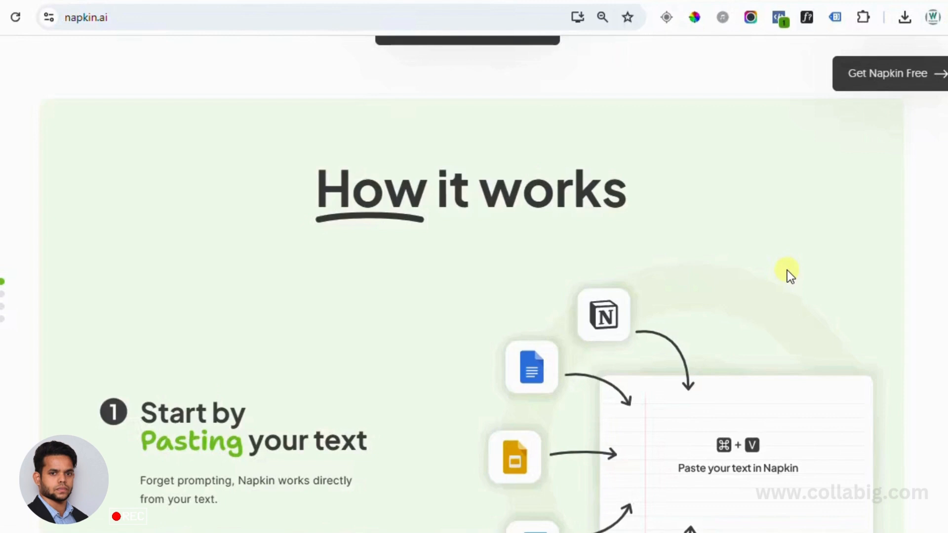
mouse_move(783, 278)
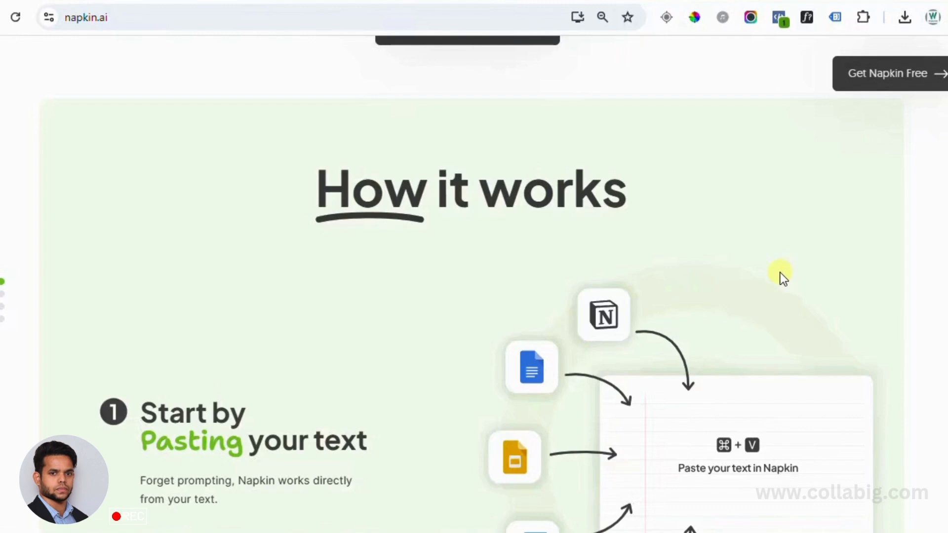
- Scroll through the How it works steps from polishing visuals to 'Take it anywhere'
scroll(down, 3)
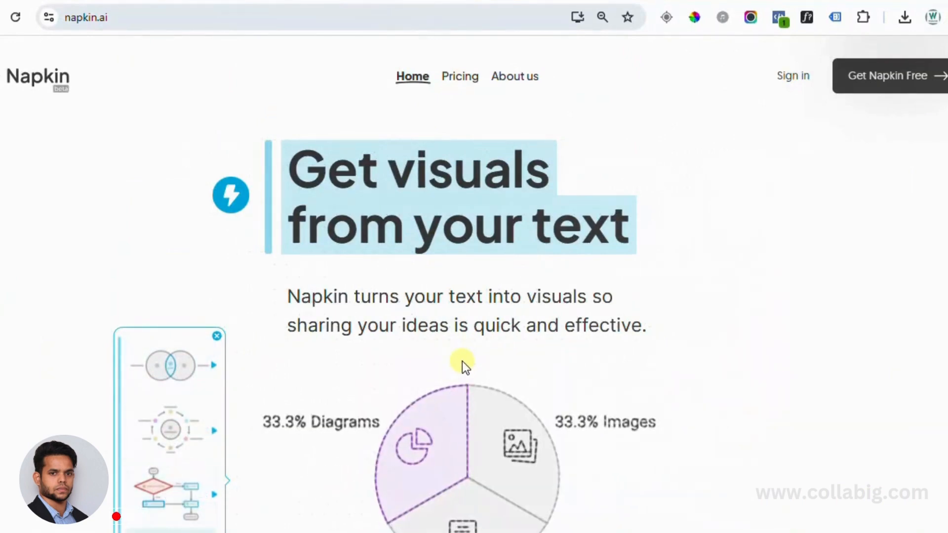
scroll(down, 3)
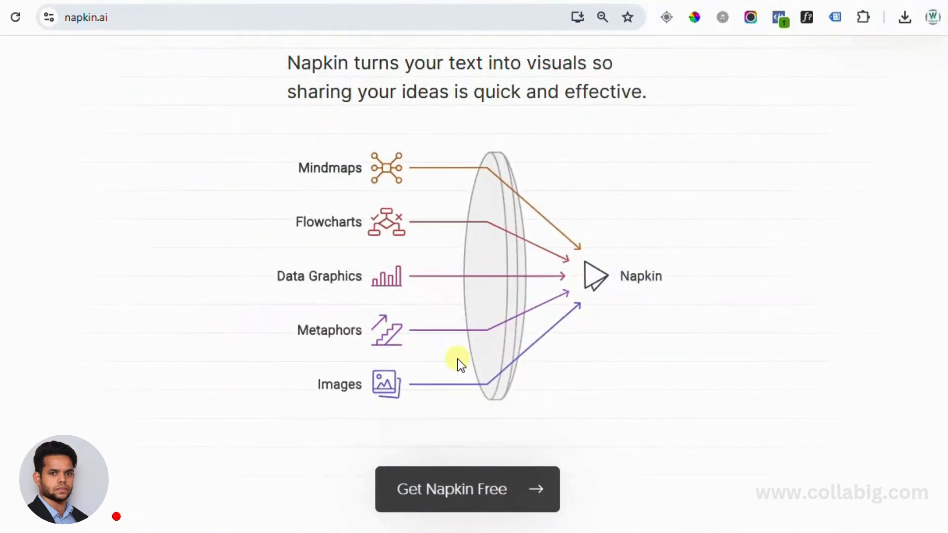
scroll(down, 3)
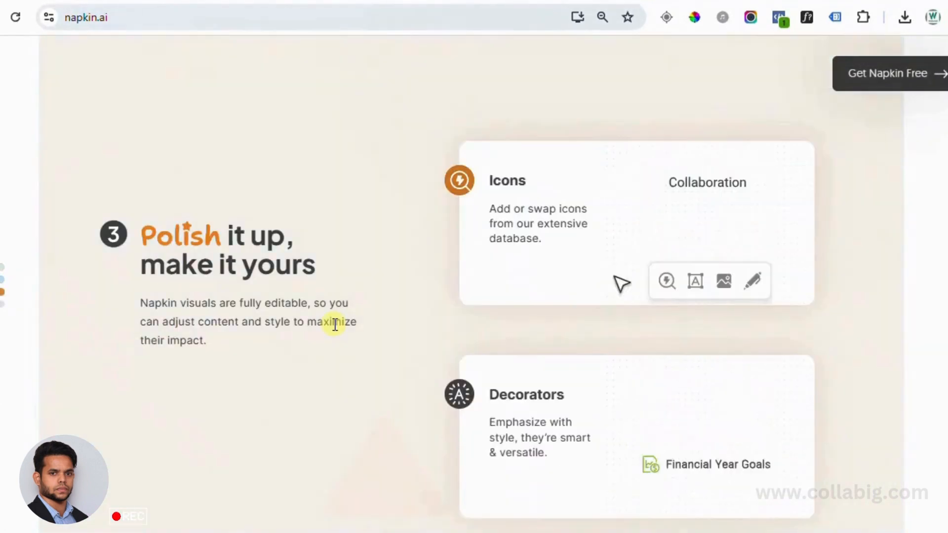
scroll(down, 3)
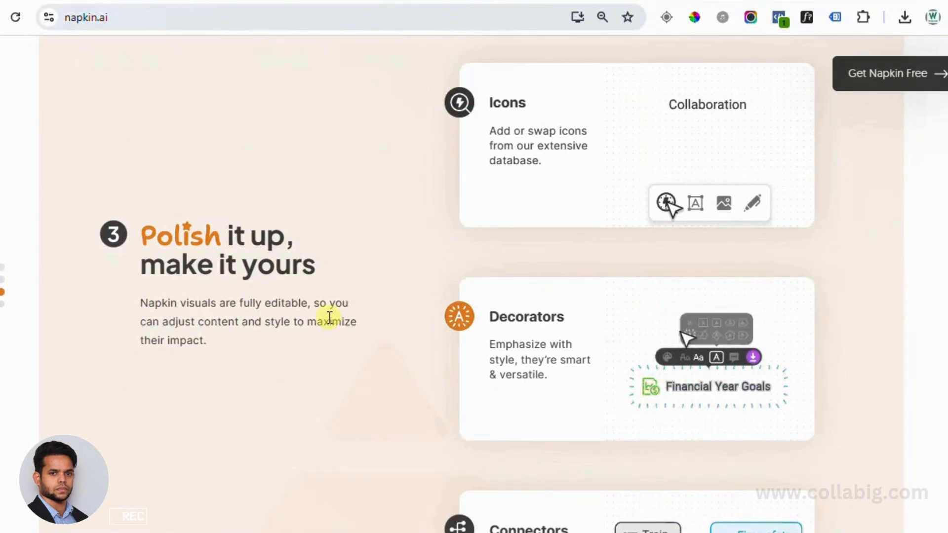
scroll(down, 3)
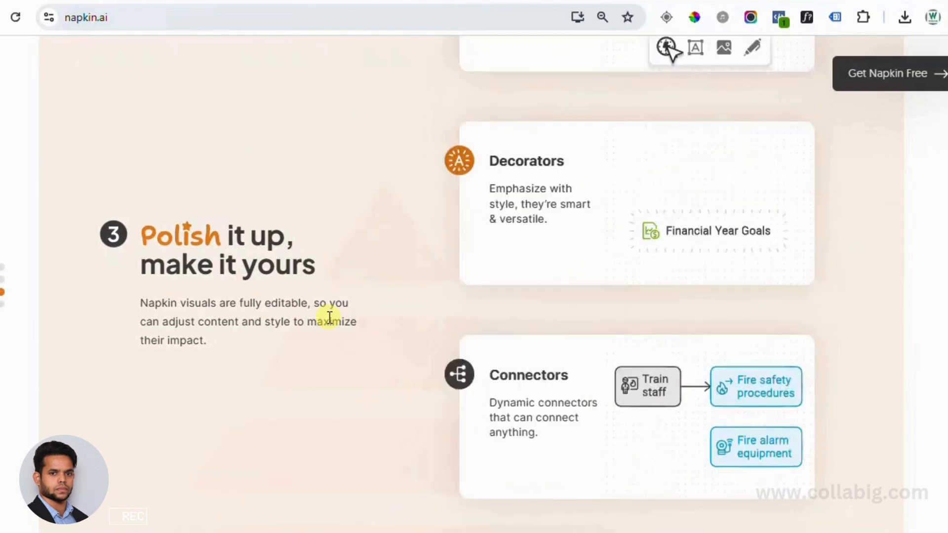
scroll(down, 3)
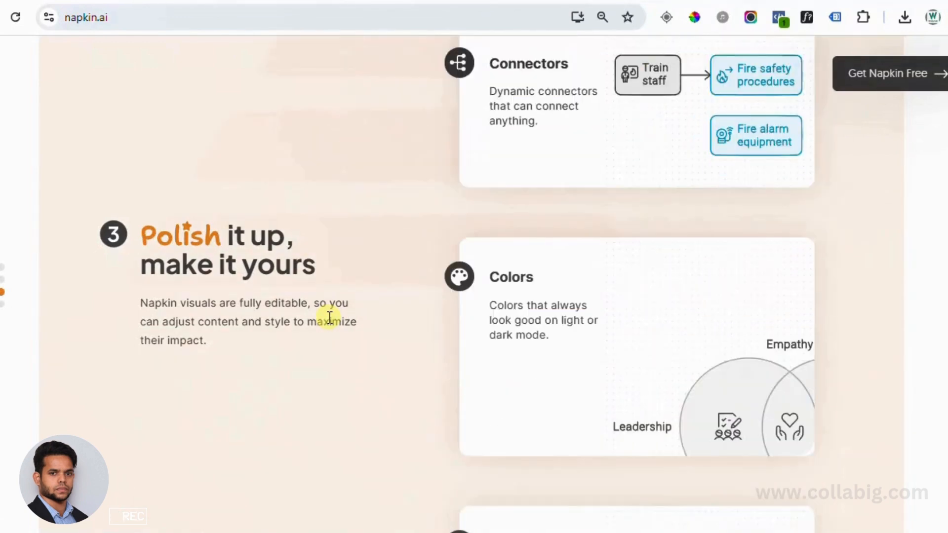
scroll(down, 3)
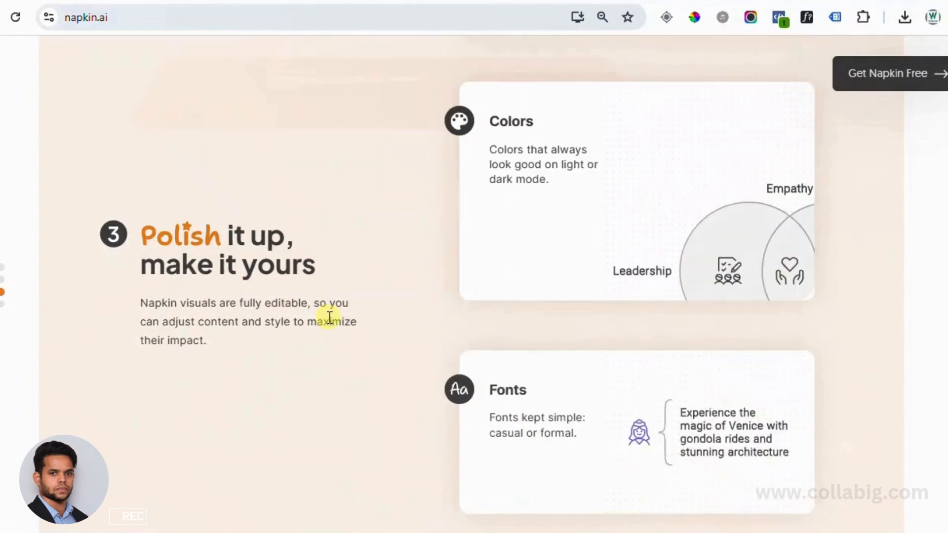
scroll(down, 3)
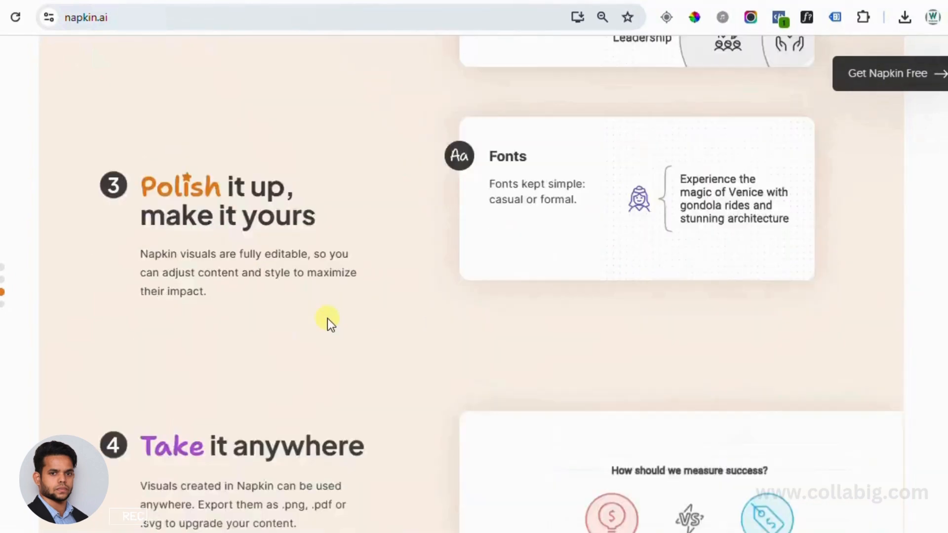
scroll(down, 3)
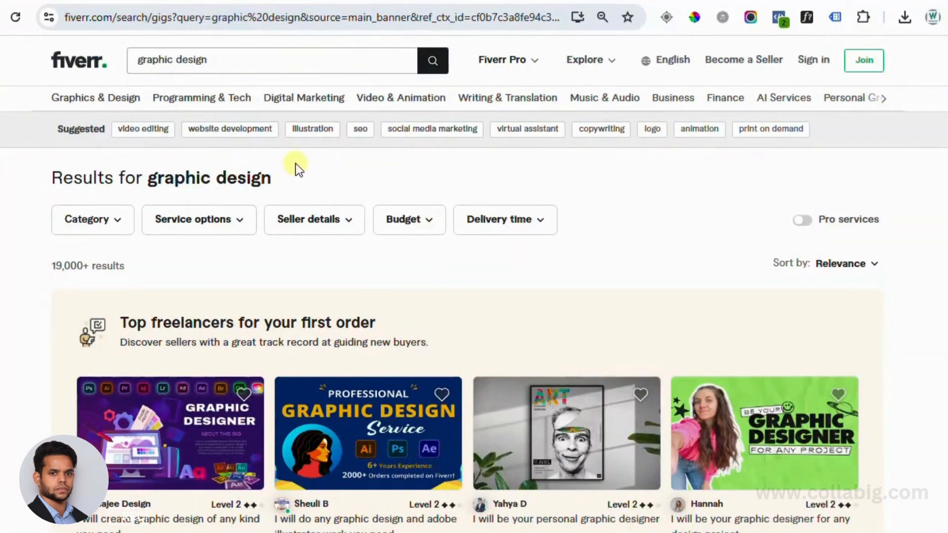
- Enter a freelancer site address and scroll through the Fiverr graphic design gig listings
text(upwork.com)
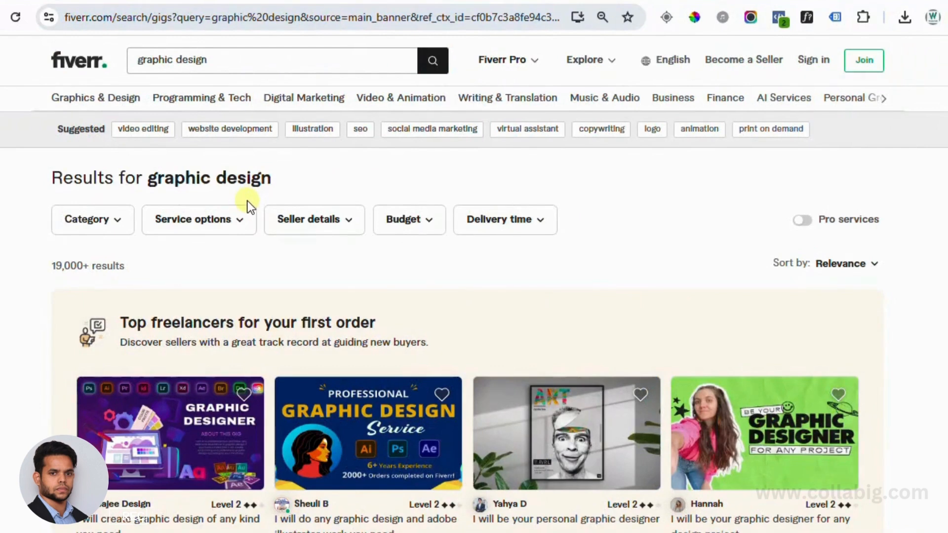
scroll(down, 3)
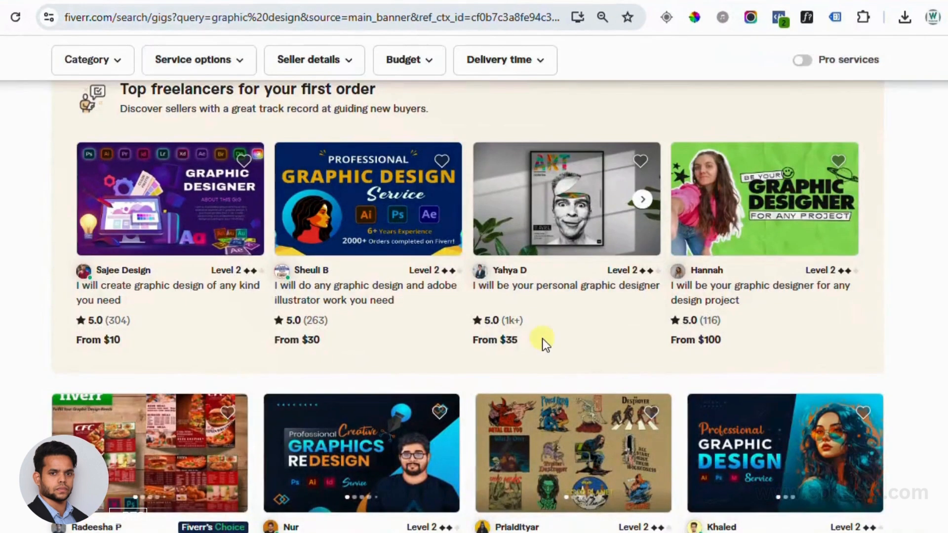
mouse_move(506, 359)
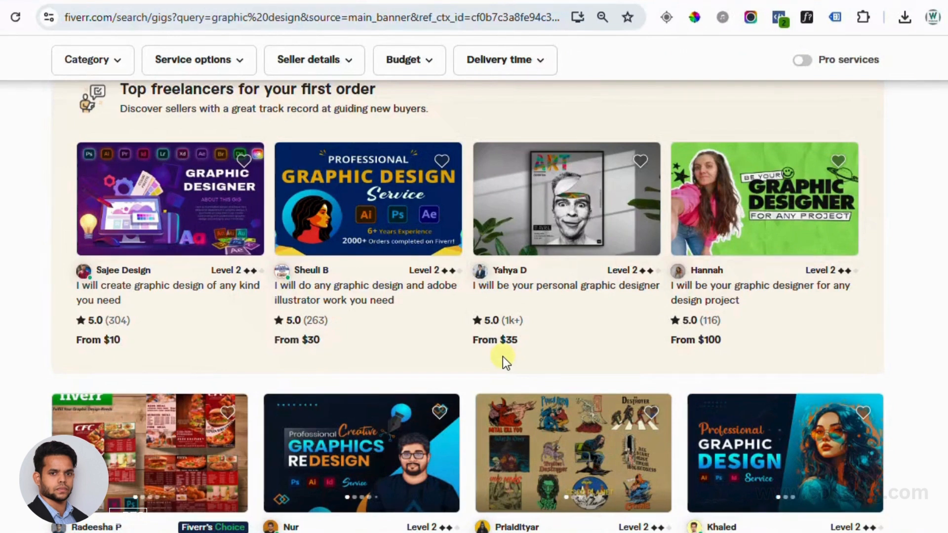
mouse_move(60, 351)
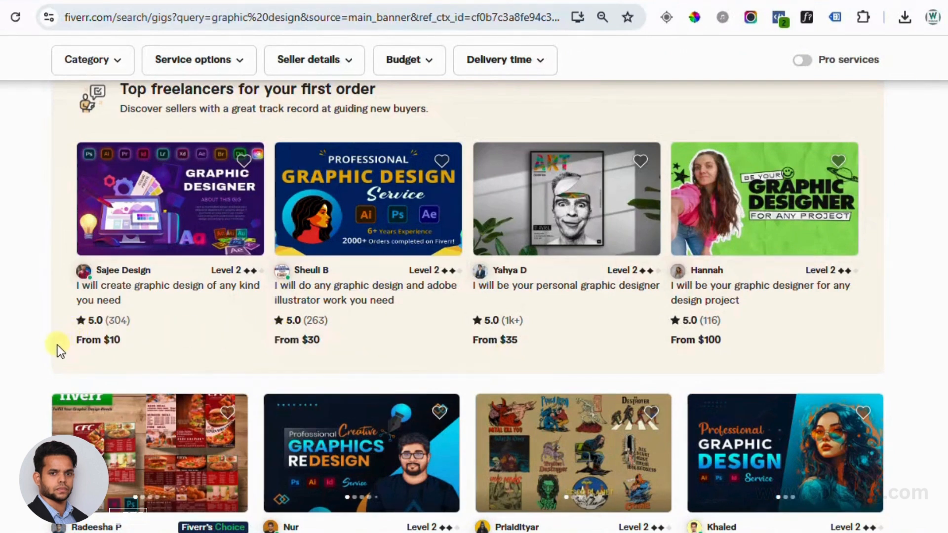
mouse_move(108, 355)
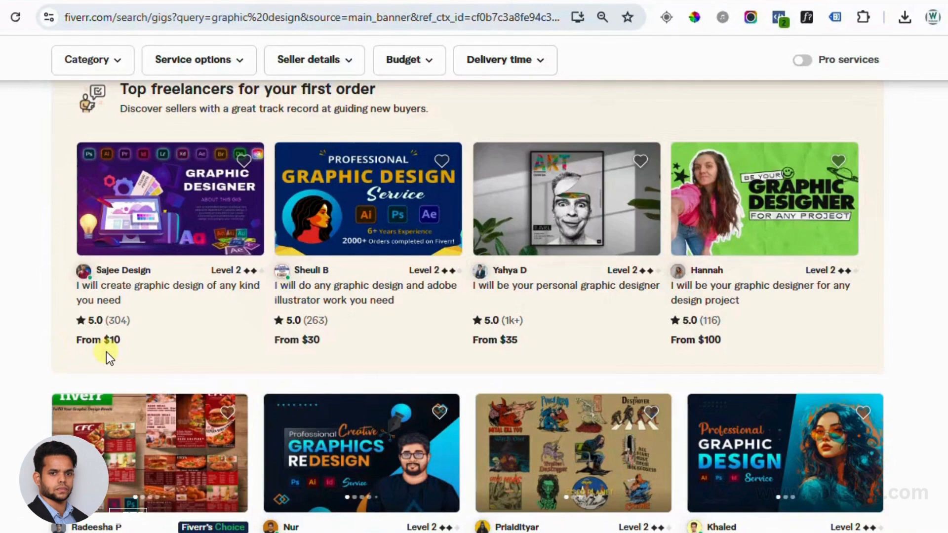
mouse_move(119, 355)
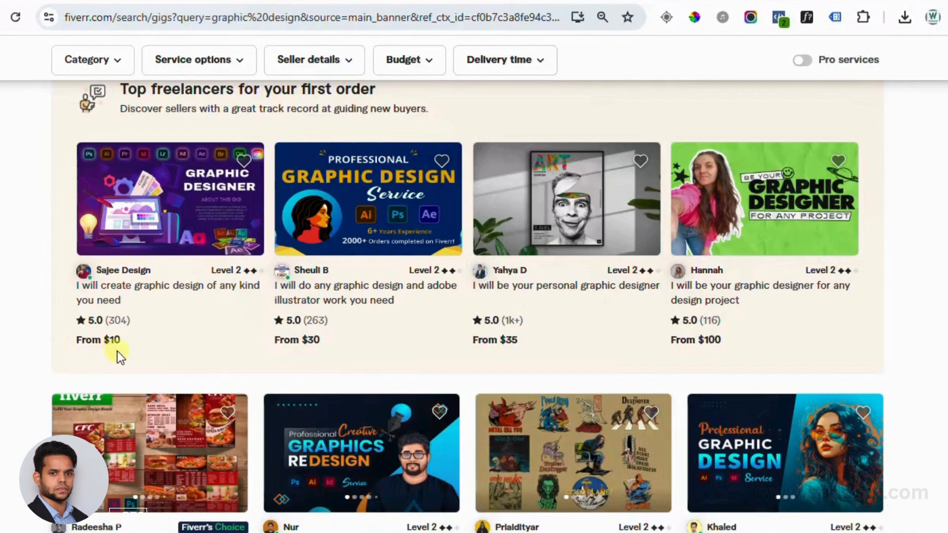
scroll(down, 3)
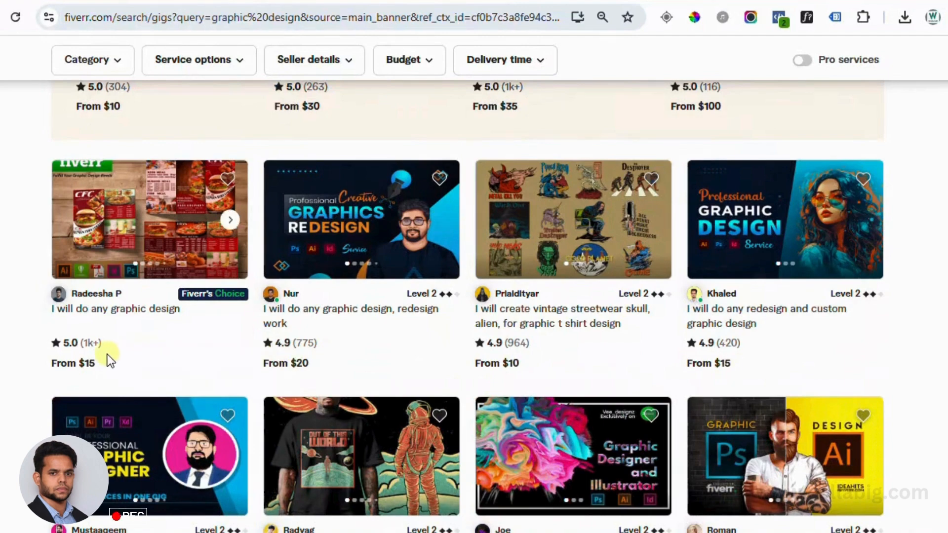
scroll(down, 3)
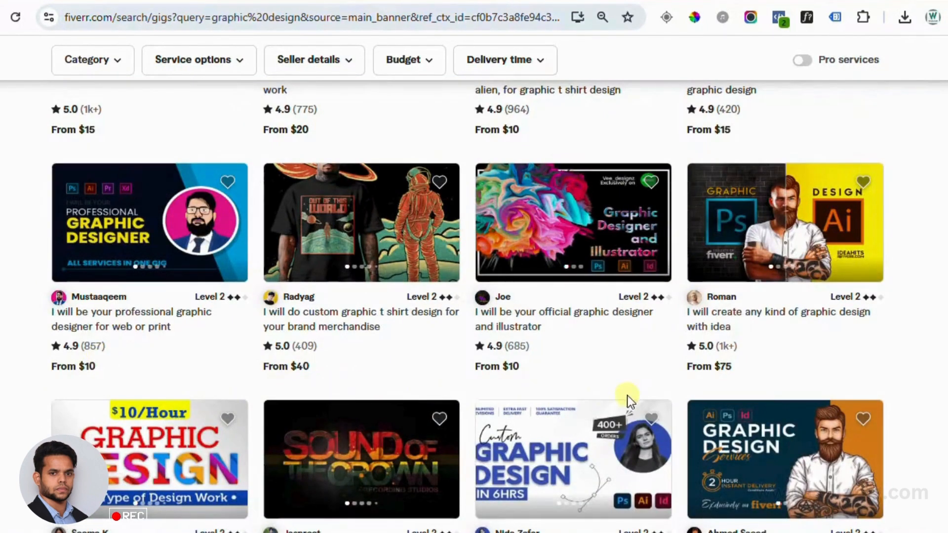
scroll(down, 3)
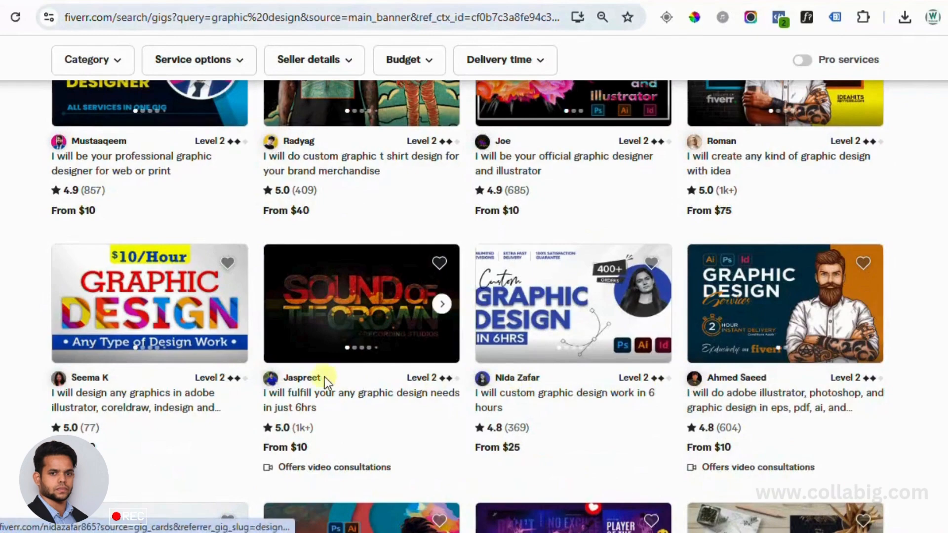
scroll(down, 3)
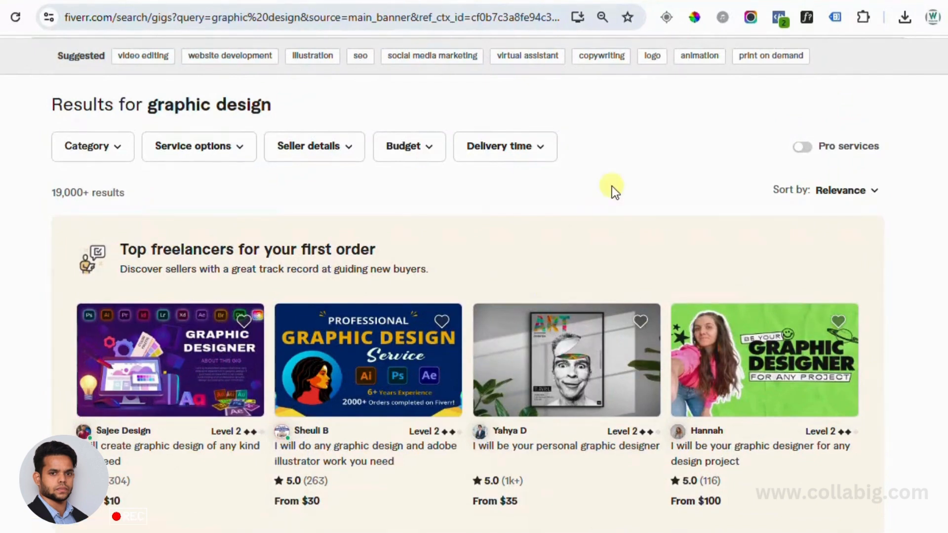
mouse_move(612, 185)
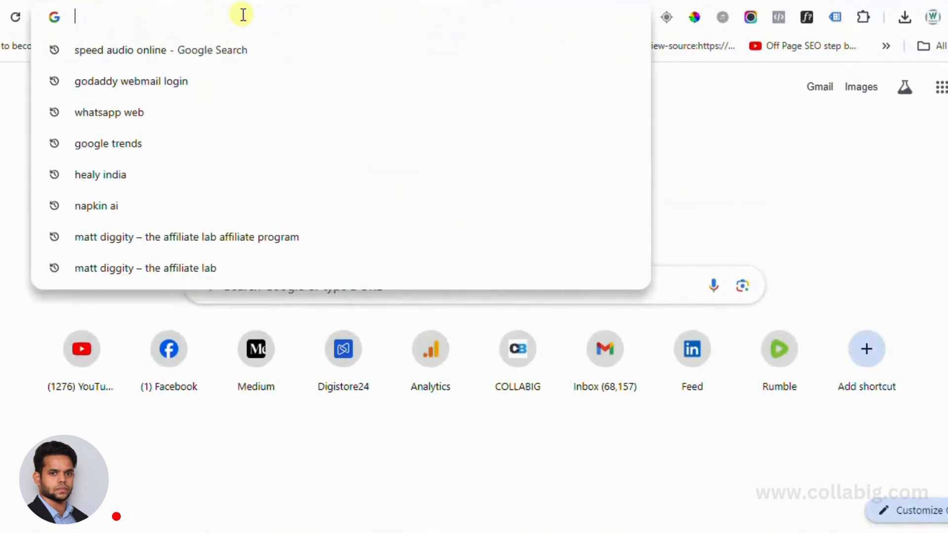
- Search Google for 'business in usa', view the Maps results, then return to the Napkin tab
text(business in)
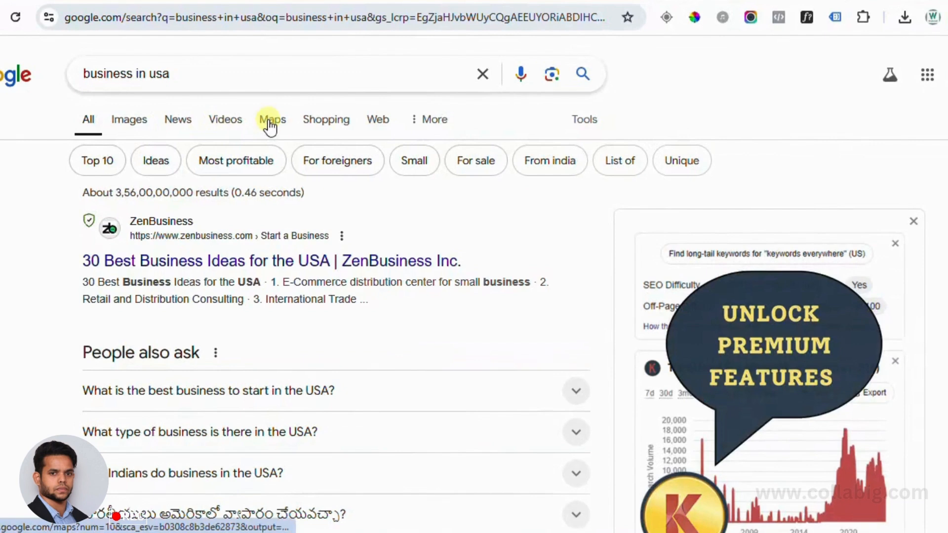
click(272, 119)
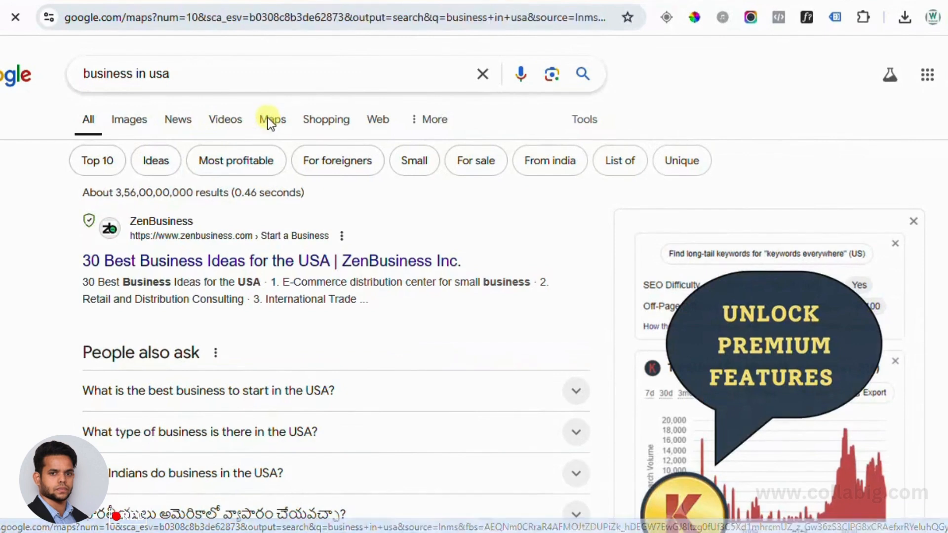
click(271, 119)
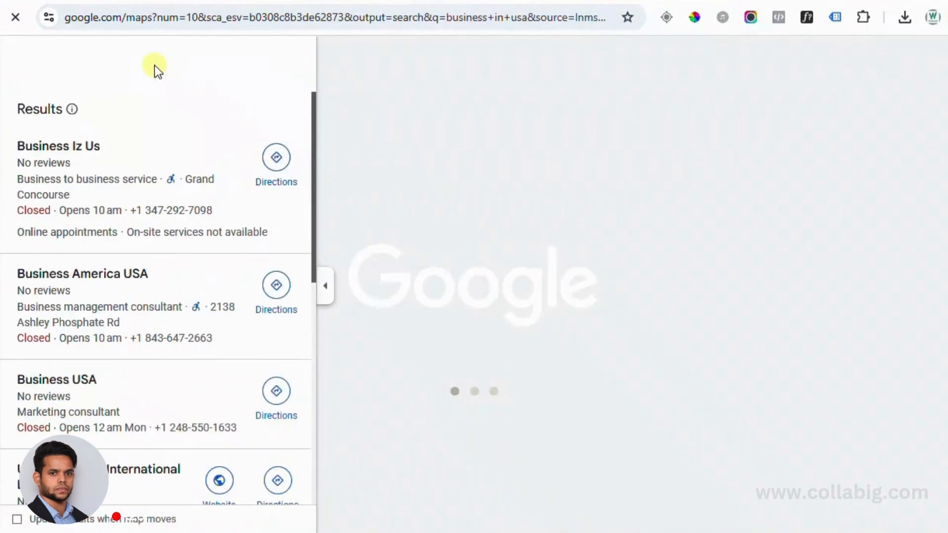
click(154, 65)
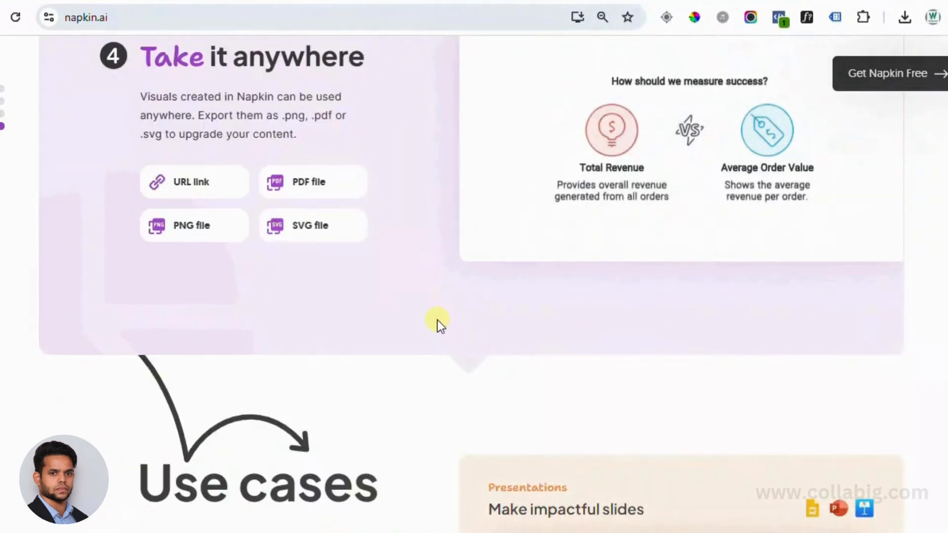
- Scroll down the Napkin homepage through the Use cases section
scroll(down, 3)
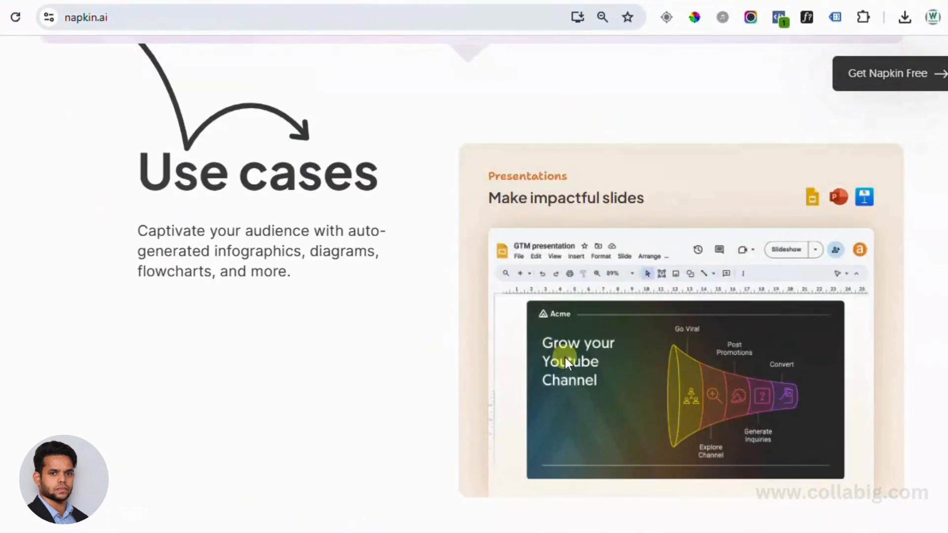
scroll(down, 3)
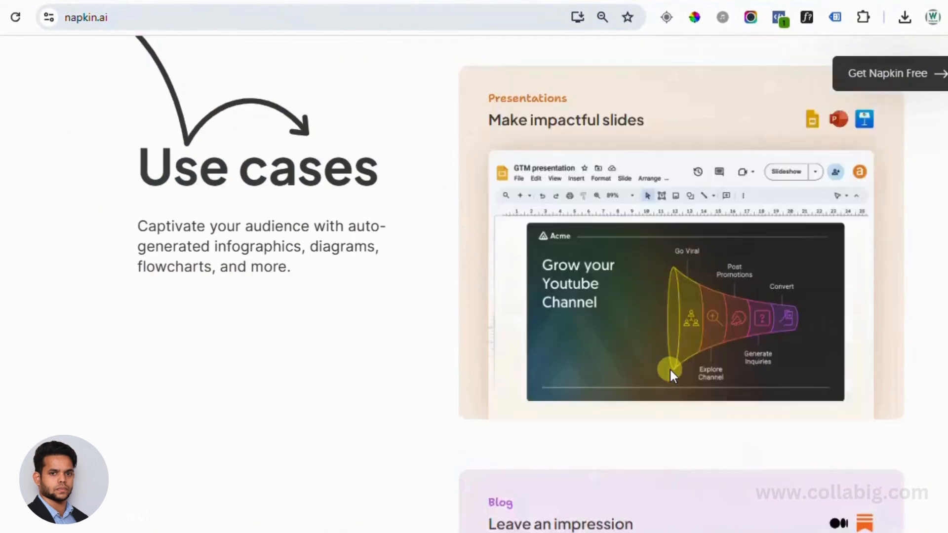
scroll(down, 3)
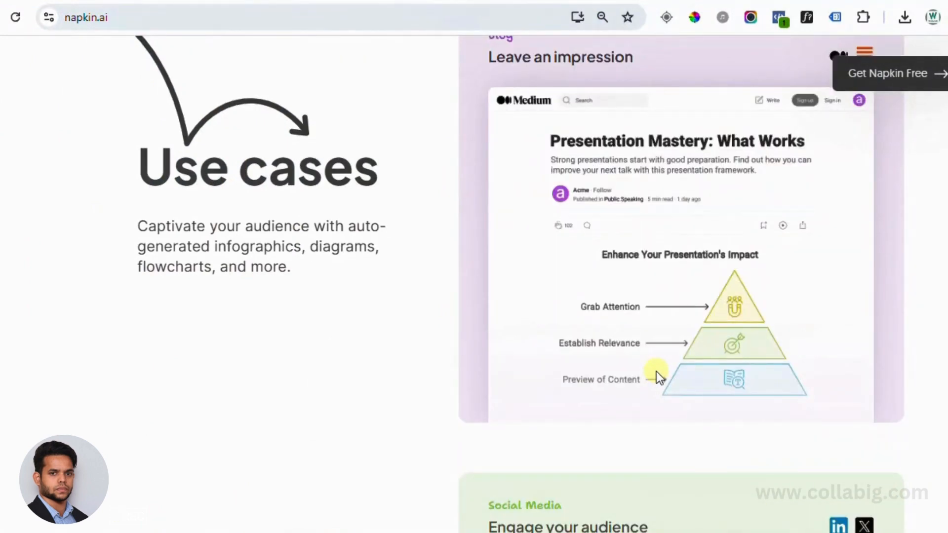
scroll(down, 3)
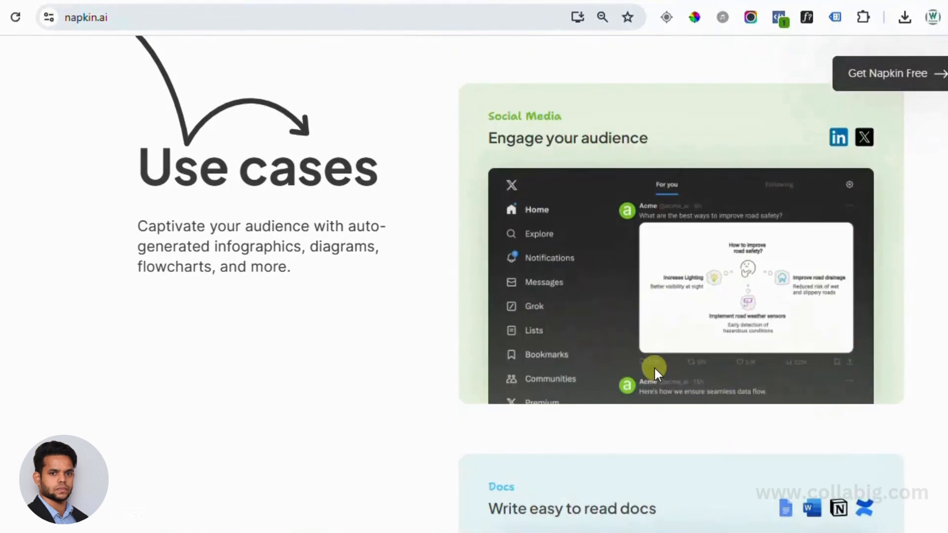
scroll(down, 3)
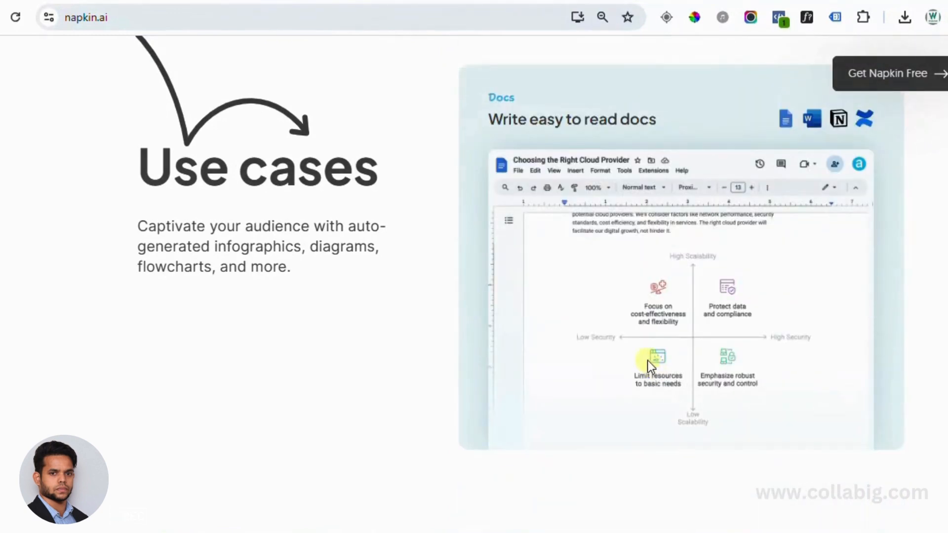
scroll(down, 3)
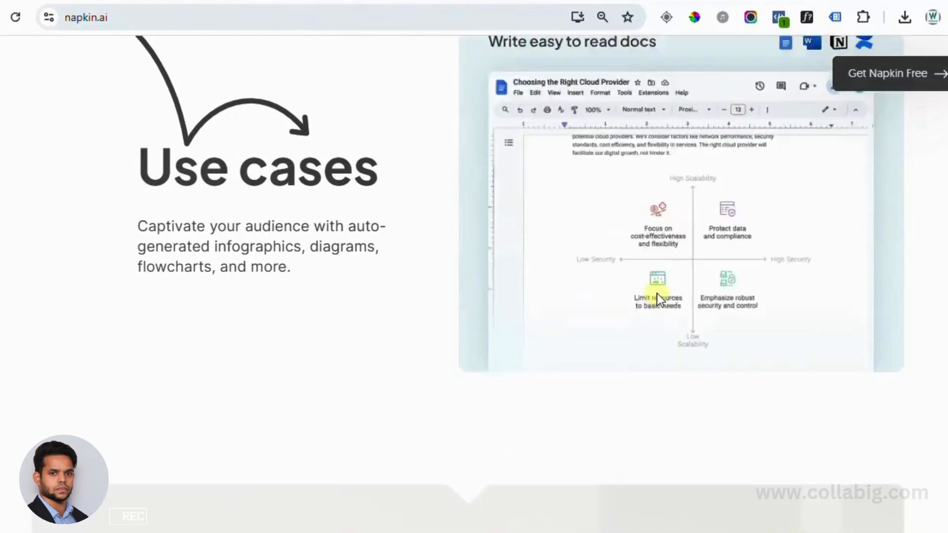
scroll(down, 3)
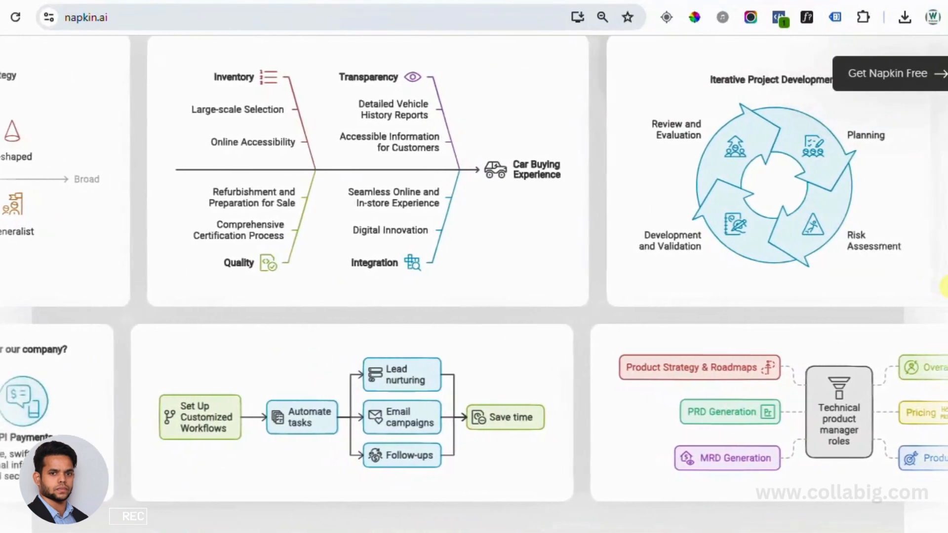
- Browse sideways through the example infographics carousel
scroll(left, 3)
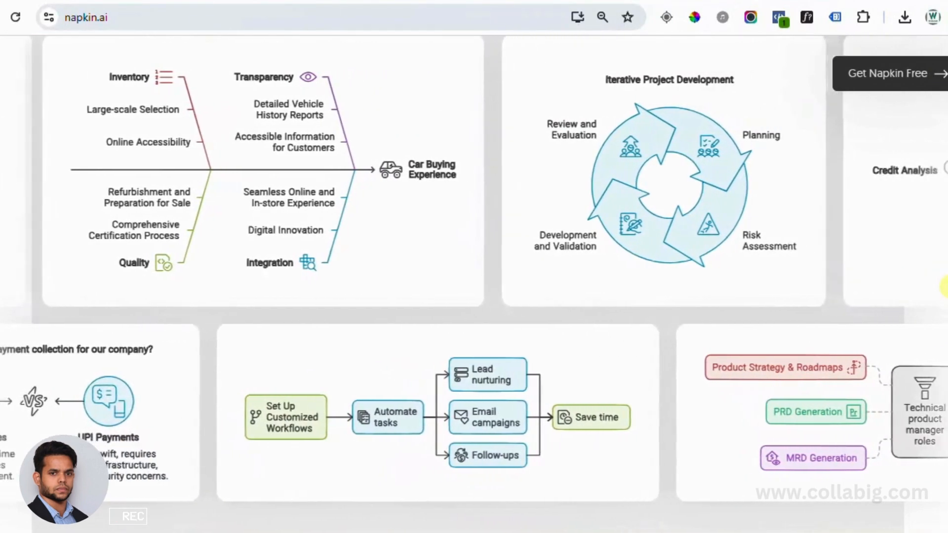
scroll(left, 3)
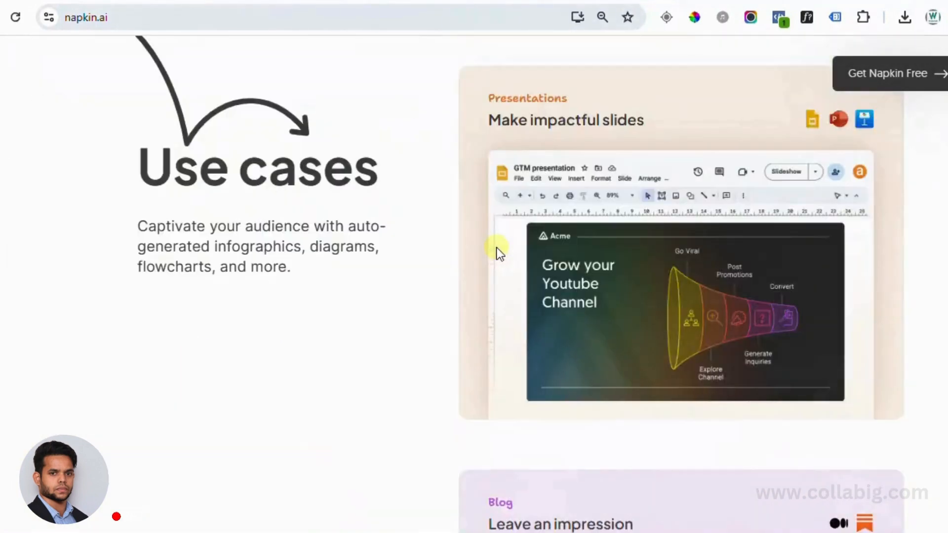
scroll(down, 3)
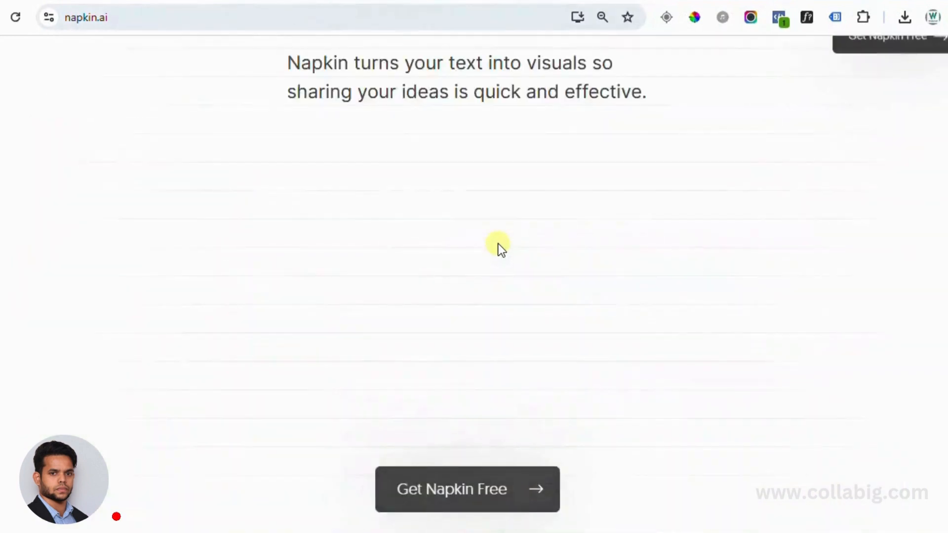
scroll(up, 3)
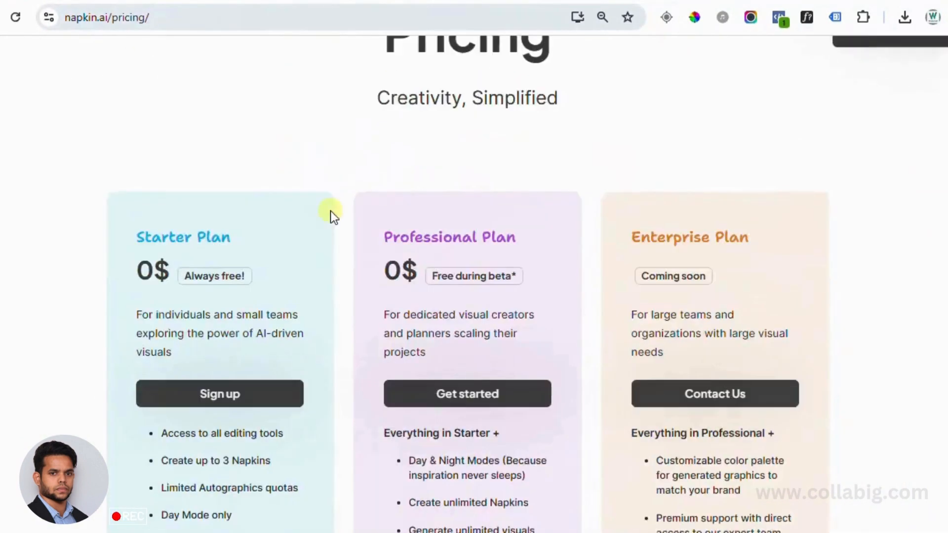
- Scroll the Napkin pricing page showing the Starter, Professional and Enterprise plans
scroll(down, 3)
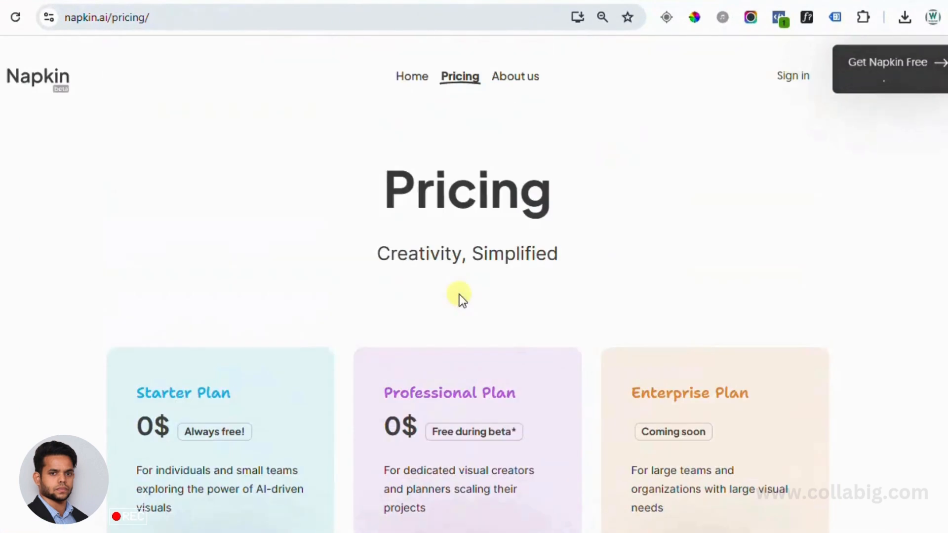
mouse_move(867, 83)
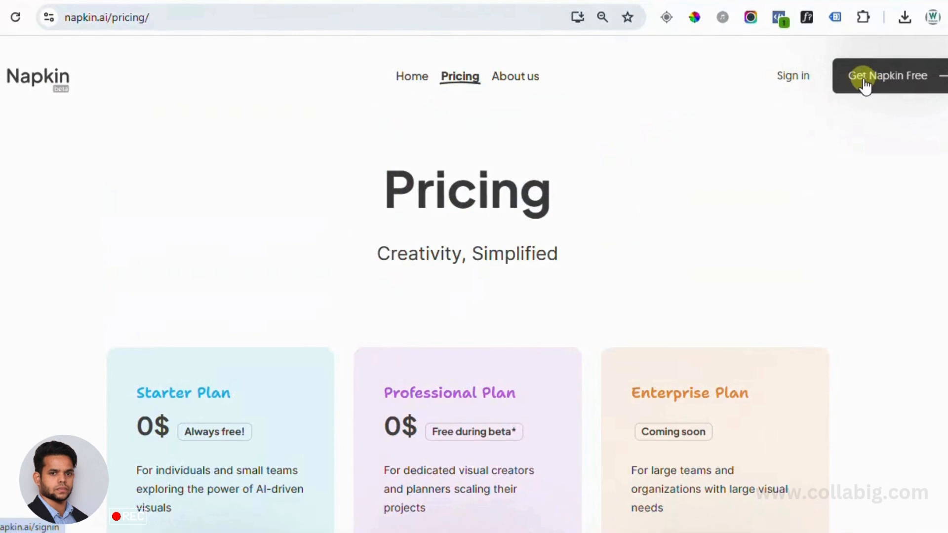
- Sign up free and create the first Napkin with the 'sources of first customer' list
click(887, 76)
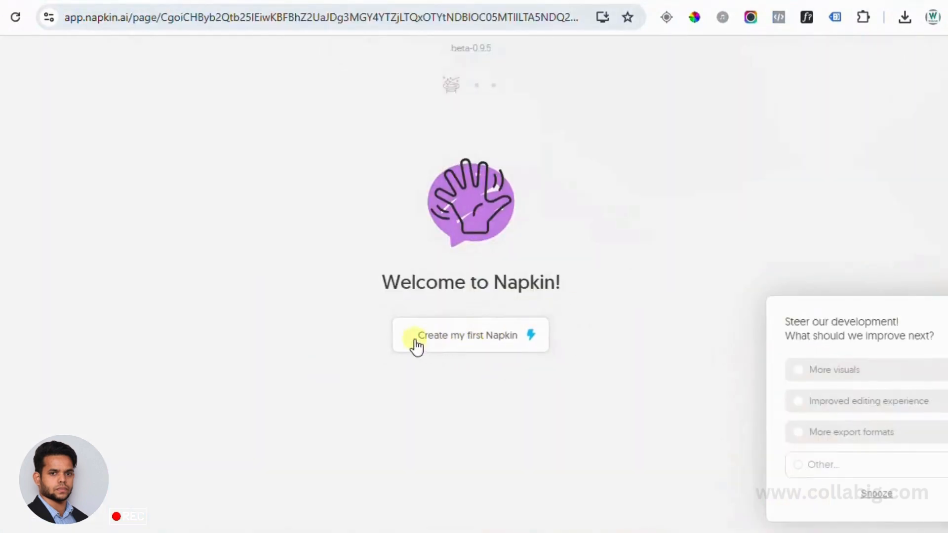
mouse_move(485, 363)
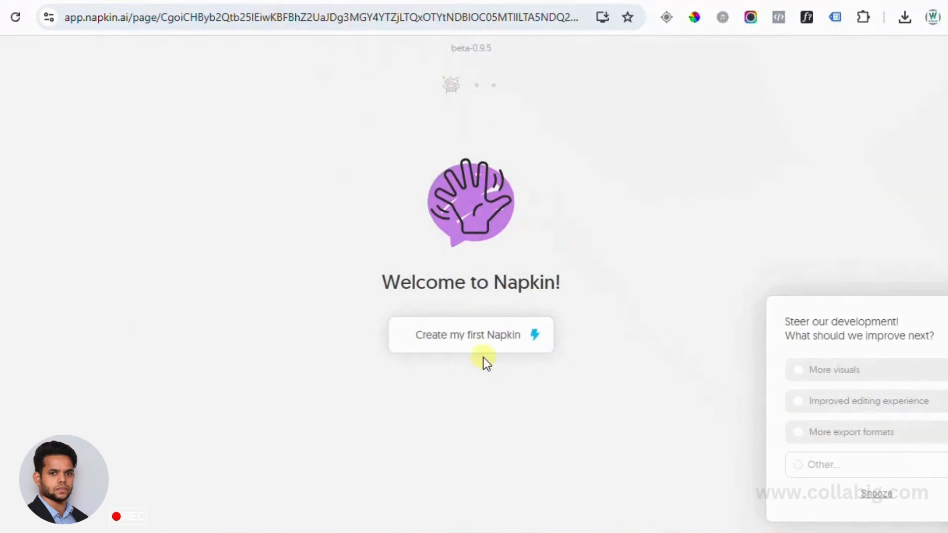
click(470, 335)
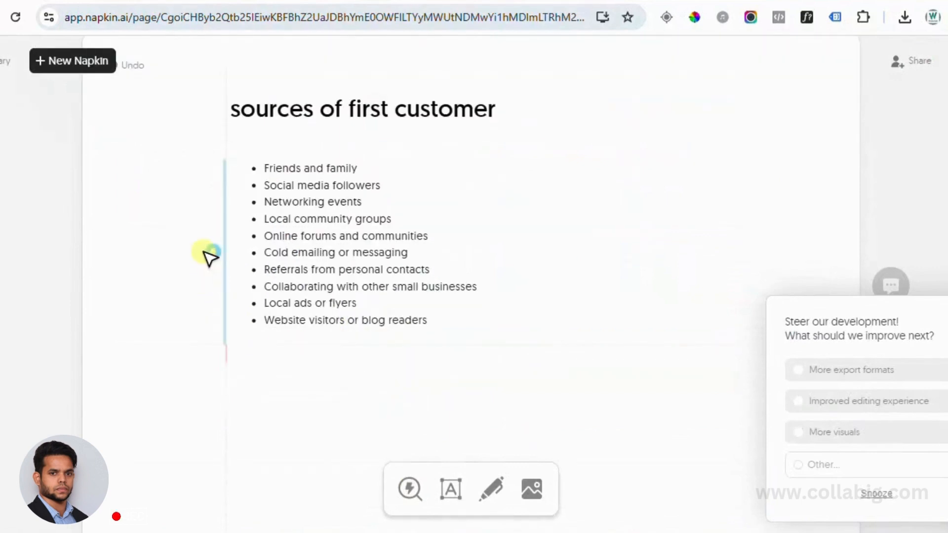
mouse_move(209, 253)
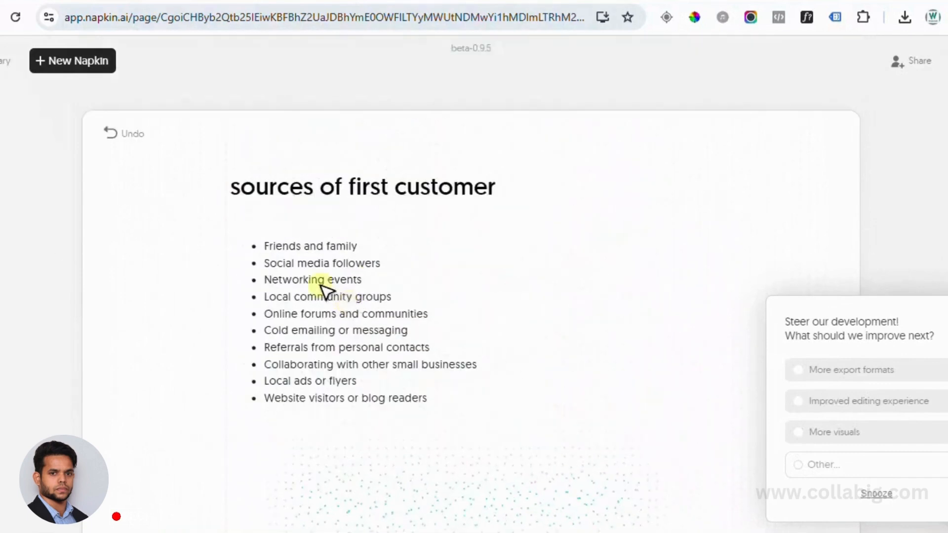
- Browse the suggested visuals down to the 'Sources of First Customer' funnel design
scroll(down, 3)
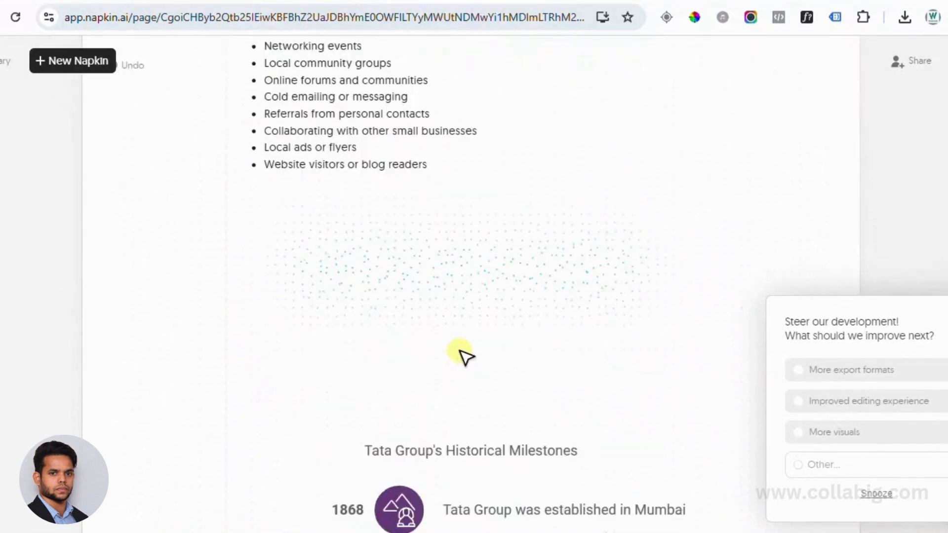
scroll(down, 3)
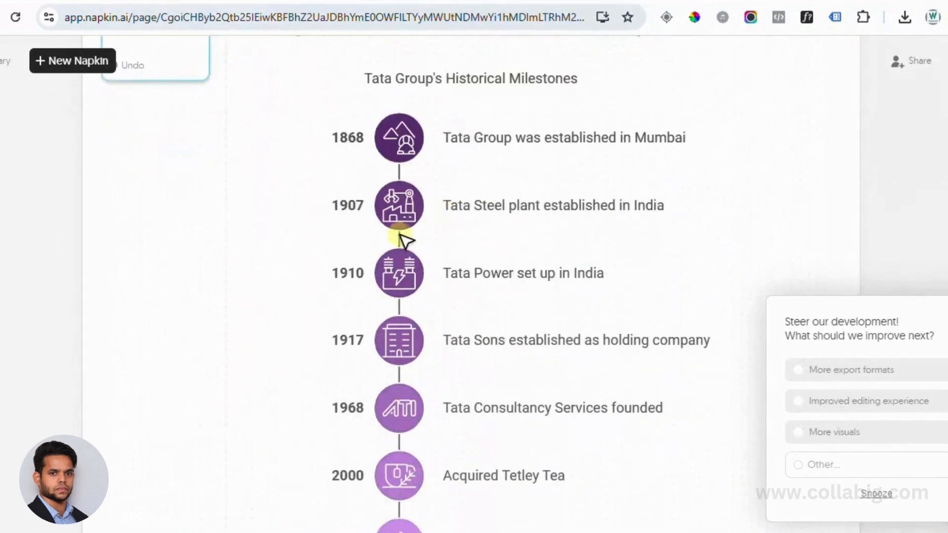
scroll(down, 3)
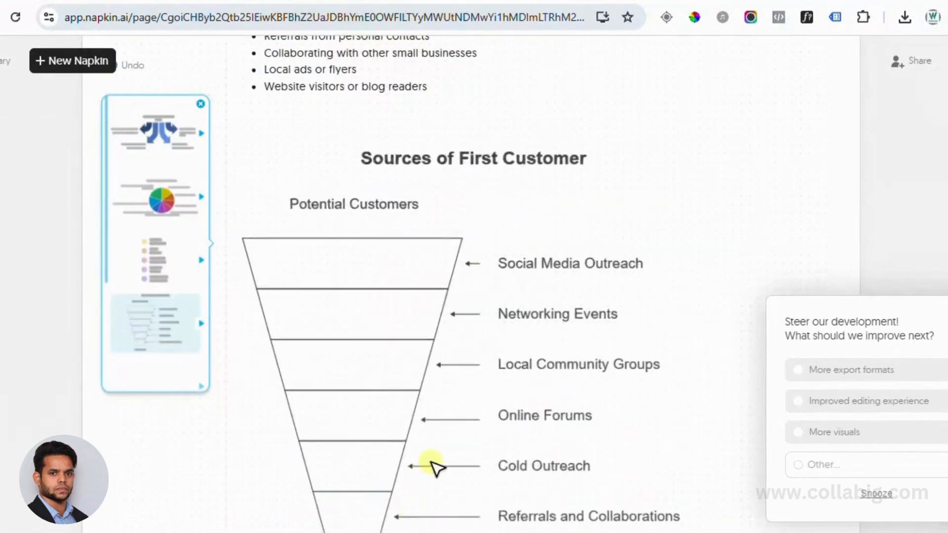
scroll(down, 3)
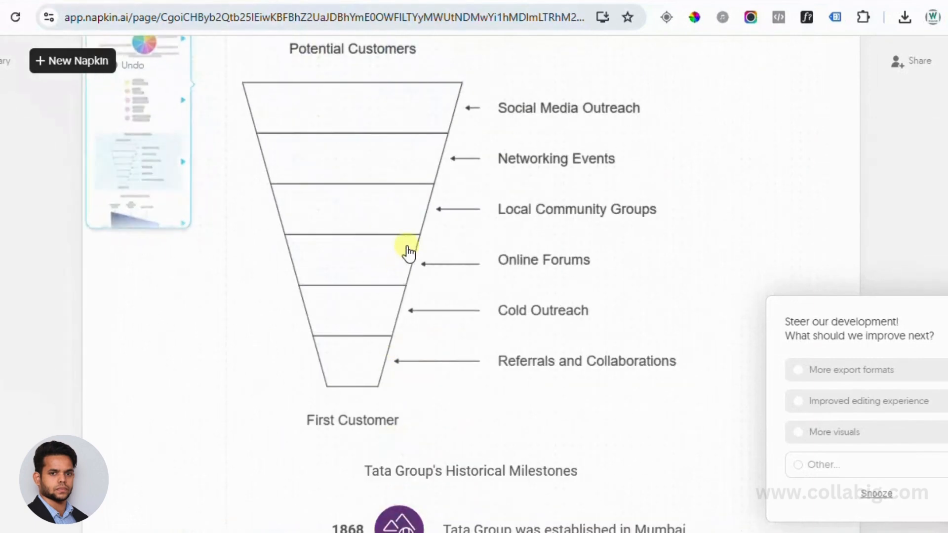
mouse_move(235, 276)
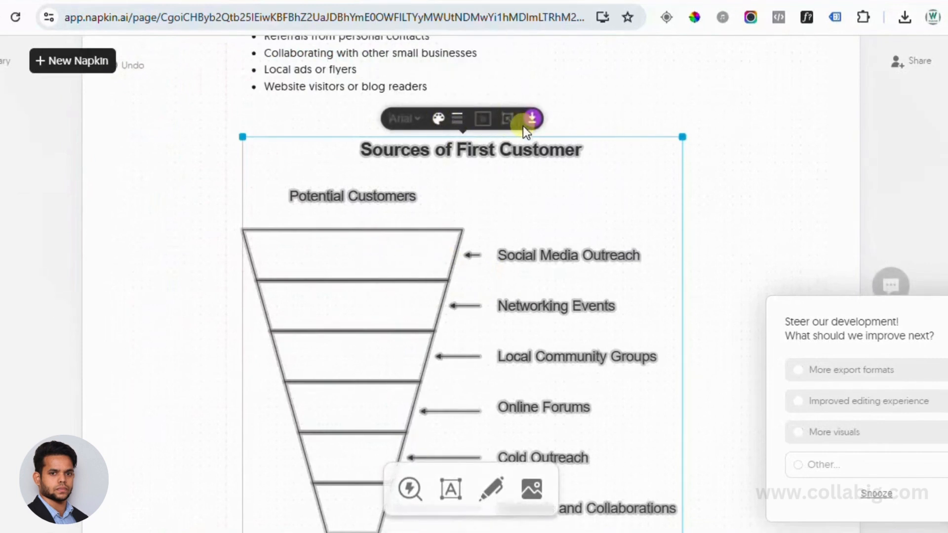
scroll(down, 3)
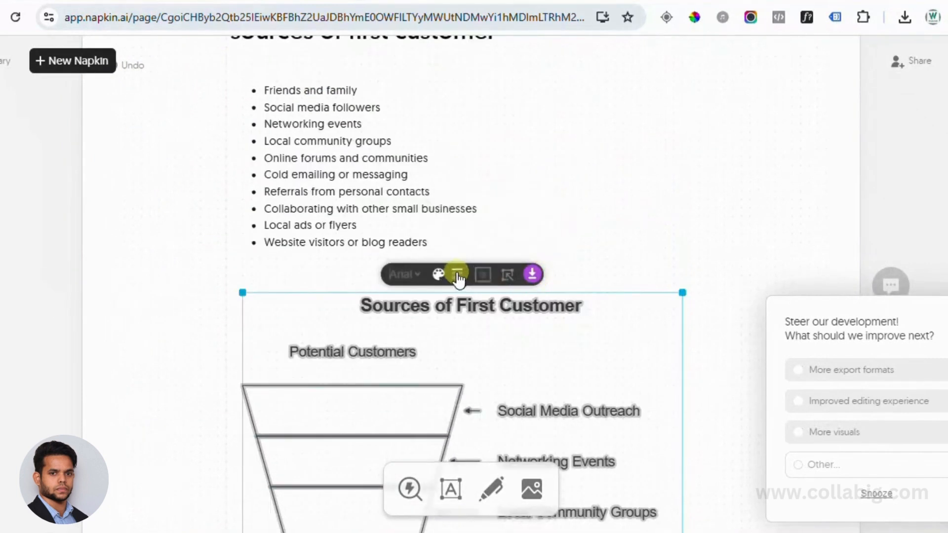
click(531, 274)
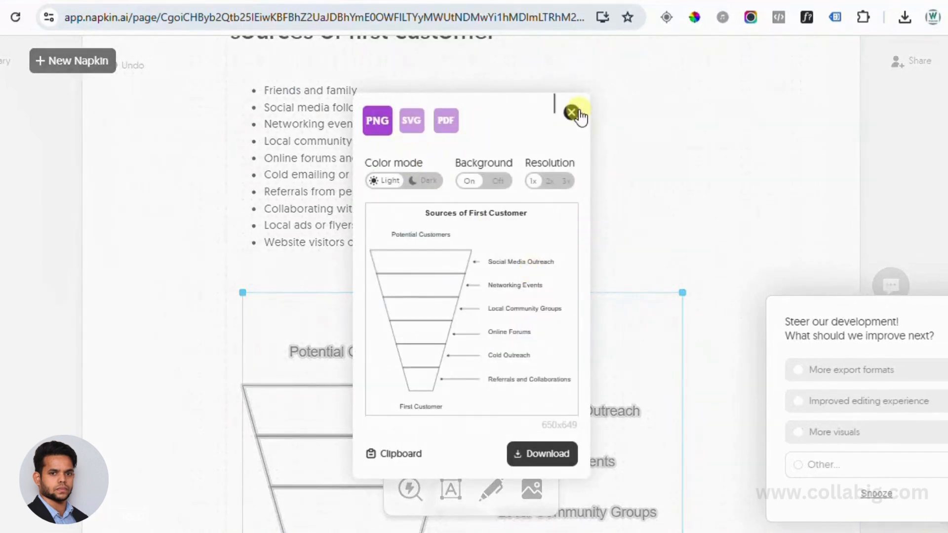
click(571, 113)
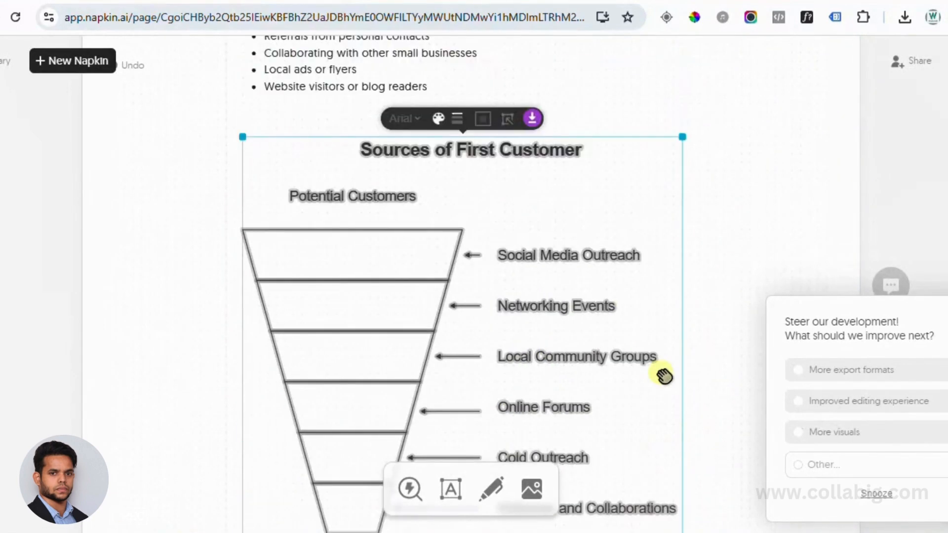
scroll(down, 3)
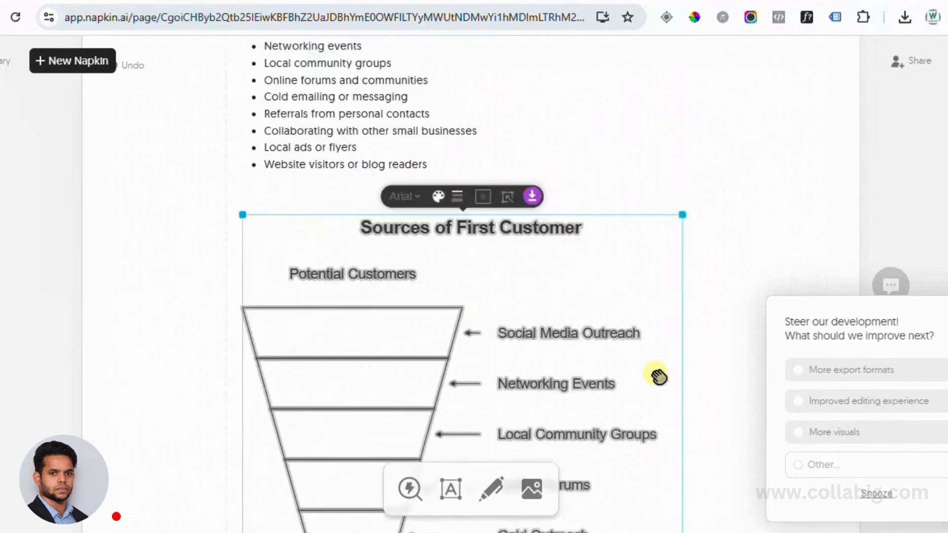
scroll(down, 3)
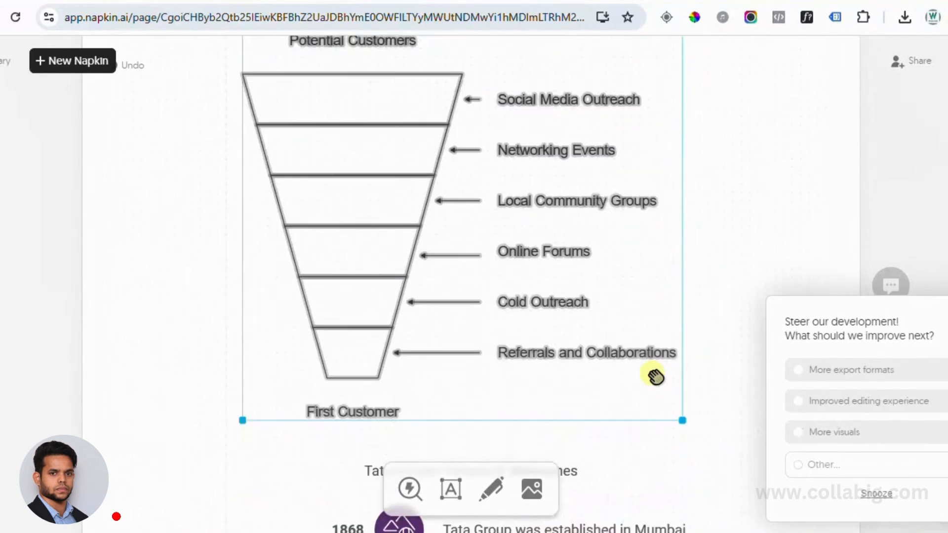
mouse_move(647, 373)
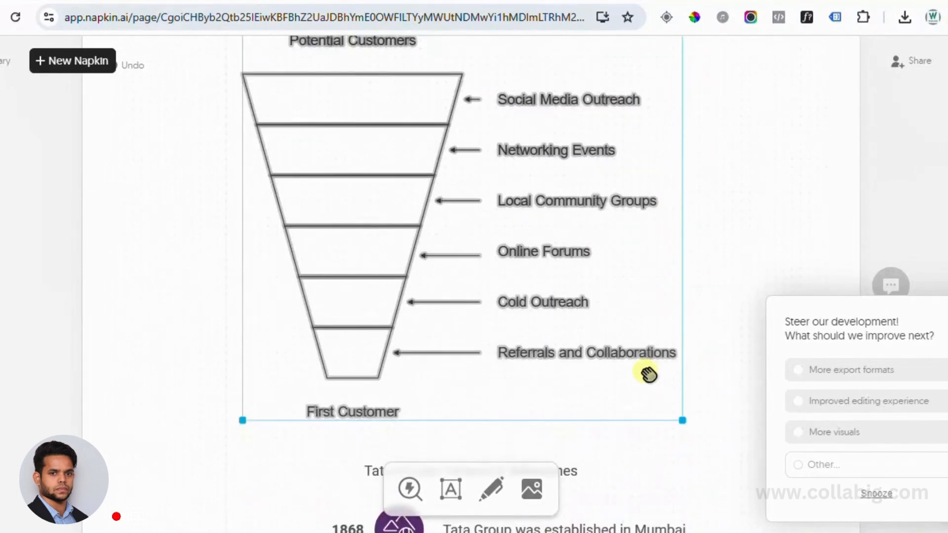
mouse_move(587, 389)
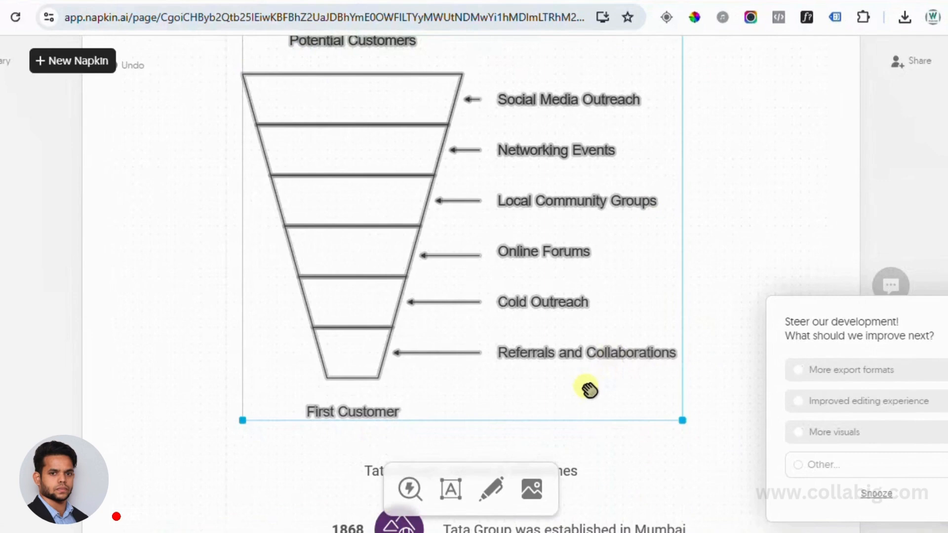
scroll(down, 3)
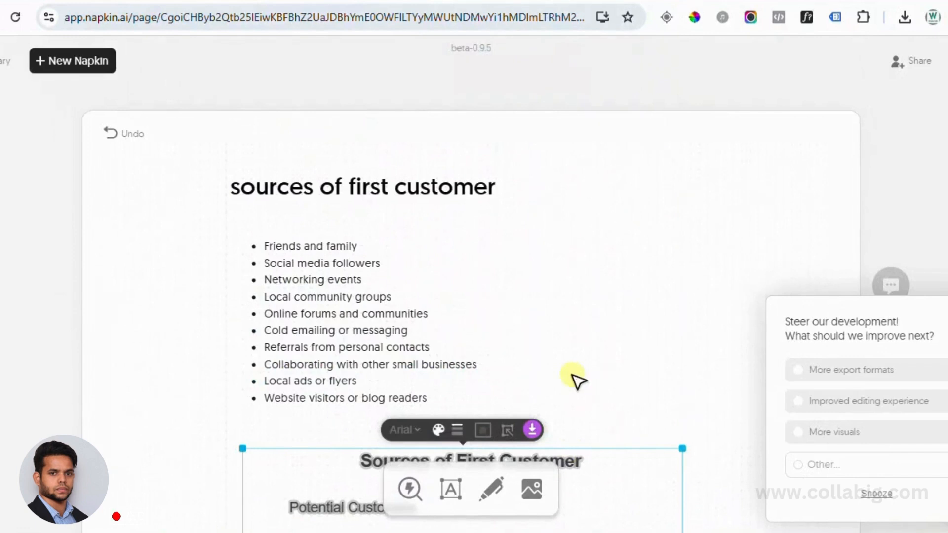
- Scroll through the visual variants to the 'Sources of First Customer' tree diagram
scroll(down, 3)
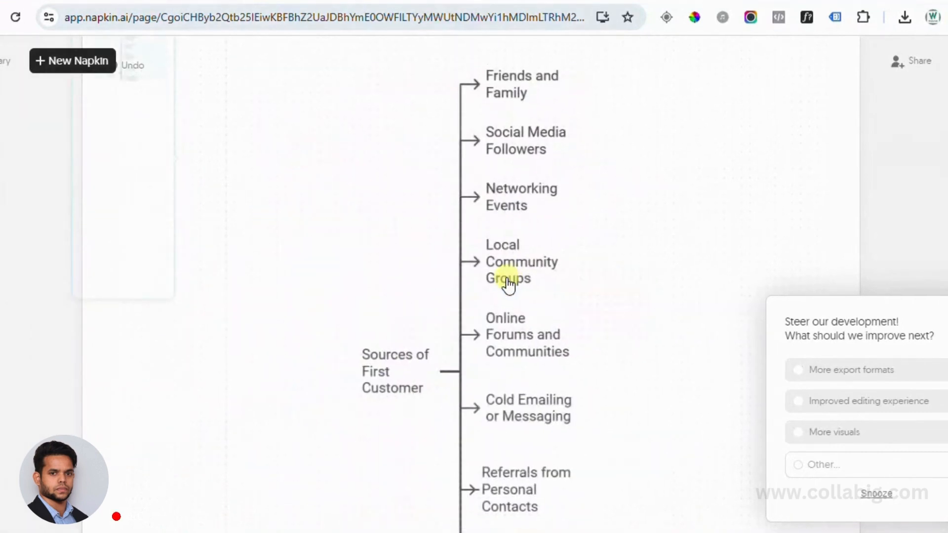
scroll(down, 3)
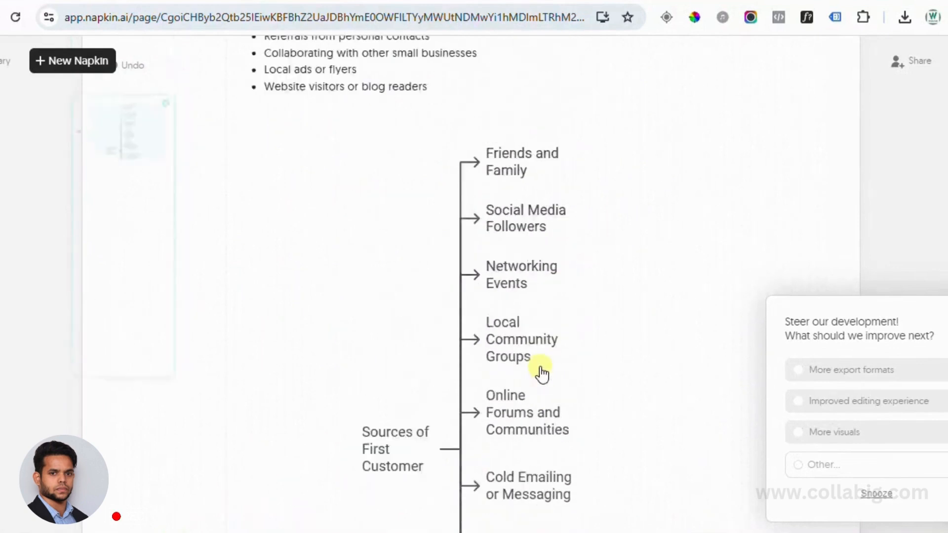
scroll(down, 3)
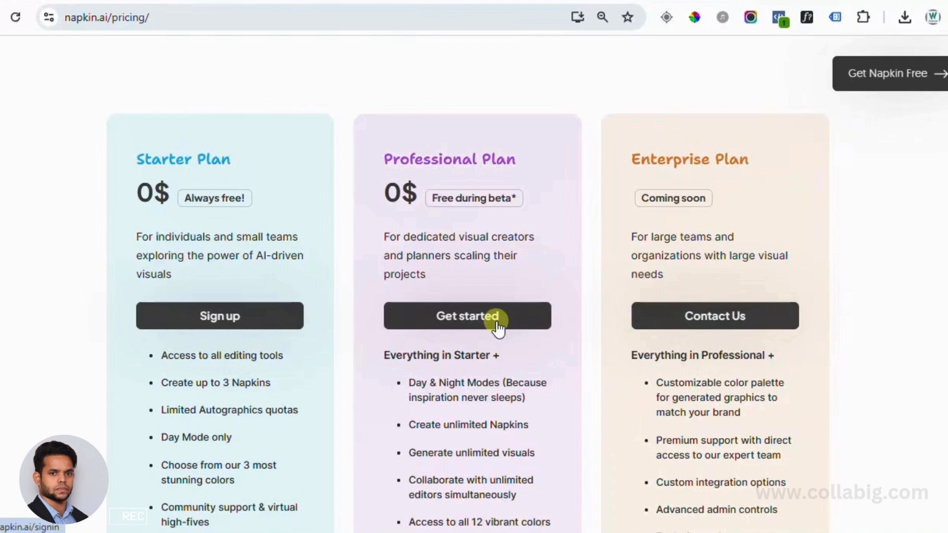
- Scroll to the top of the Pricing page with its 'Creativity, Simplified' tagline
scroll(up, 3)
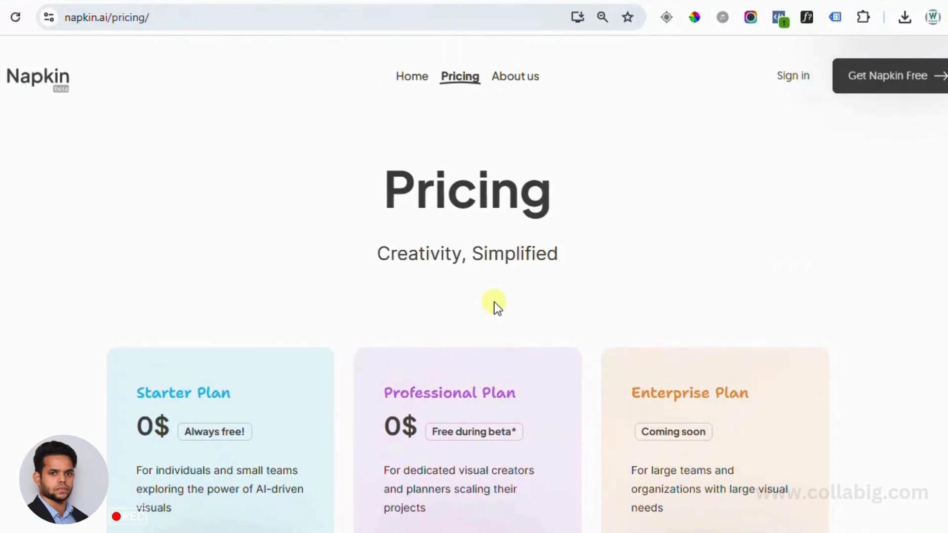